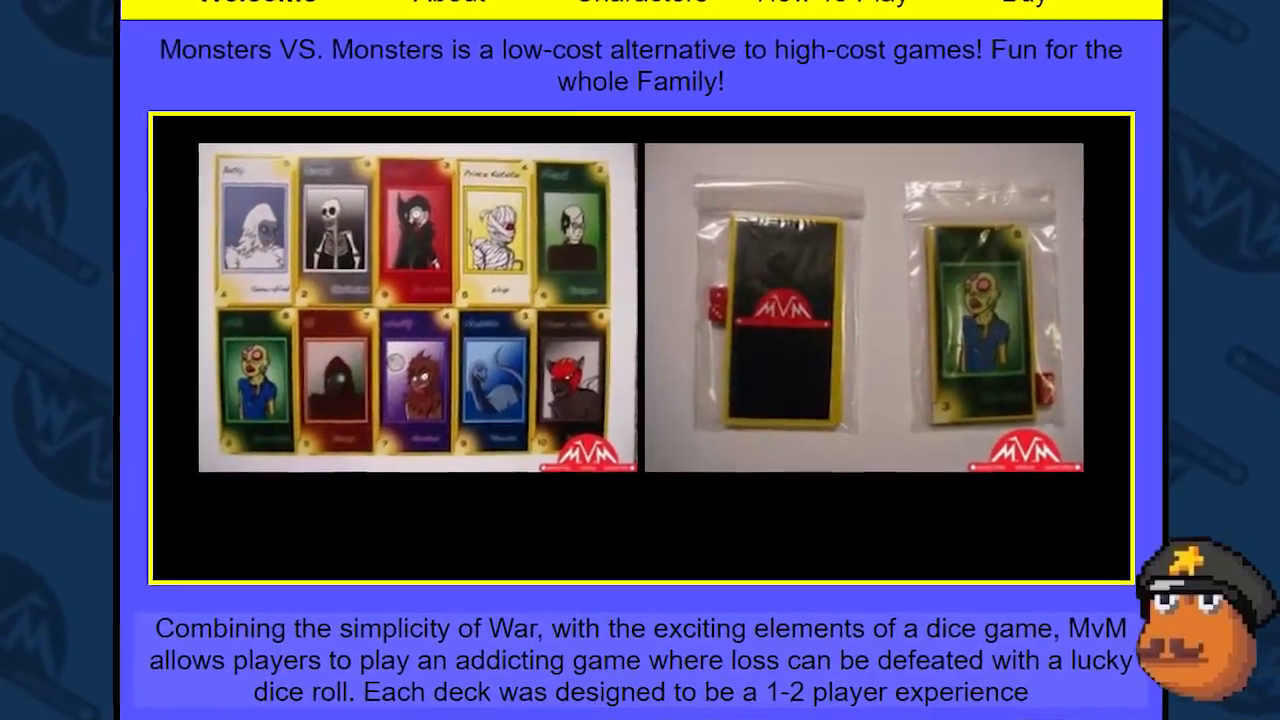
pyautogui.scroll(-3)
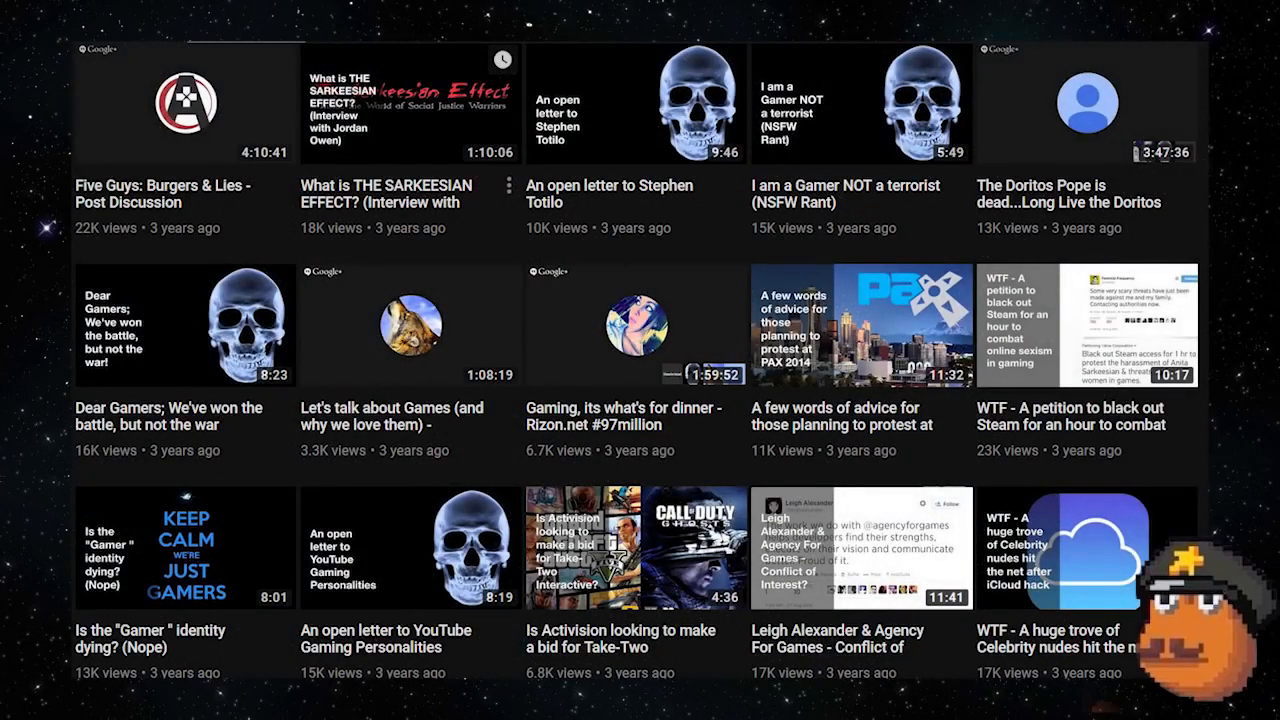
pyautogui.scroll(-3)
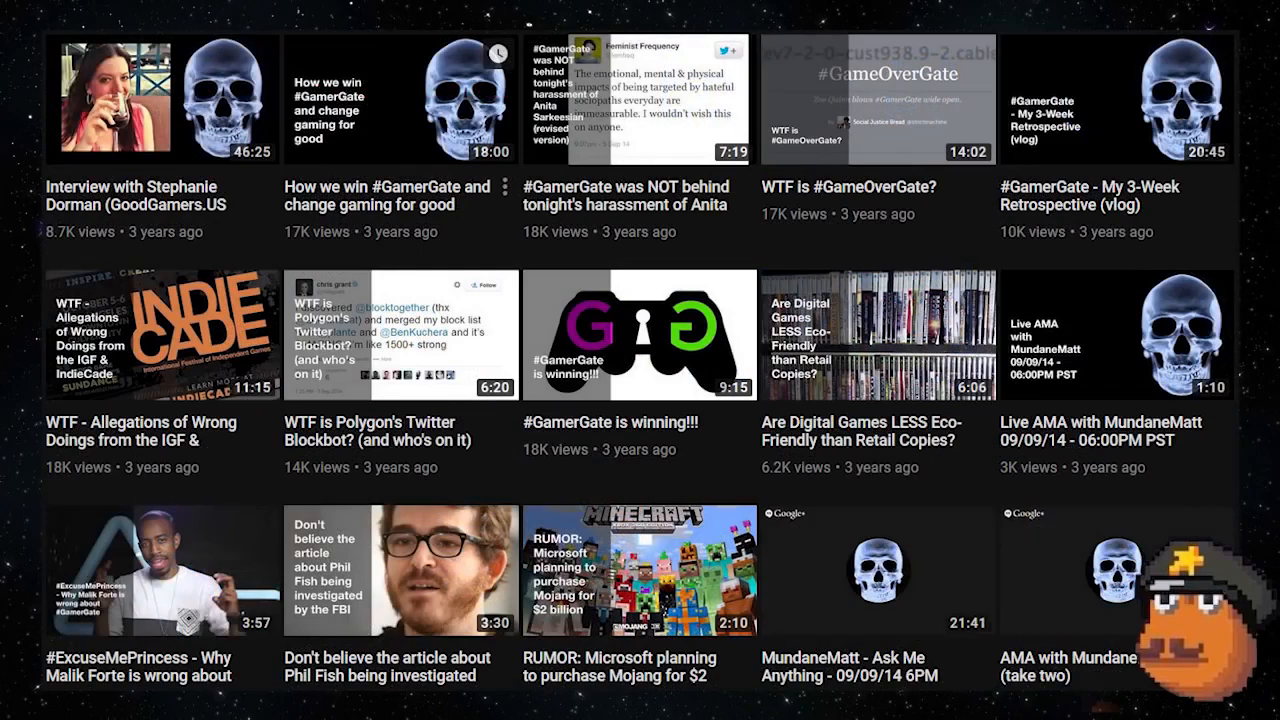